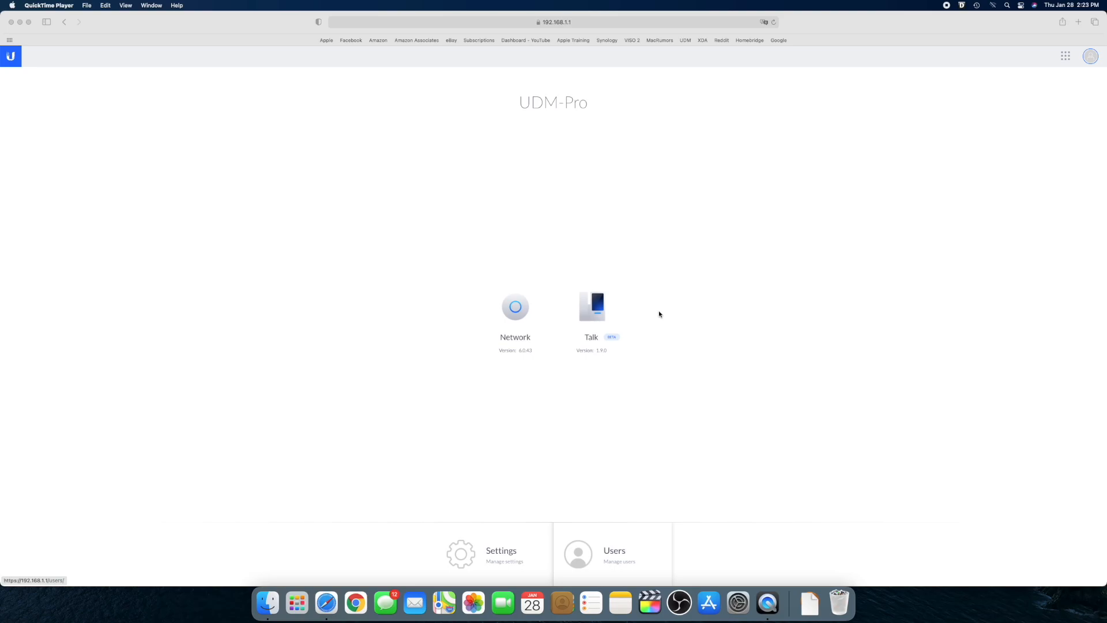
mouse_move(578, 298)
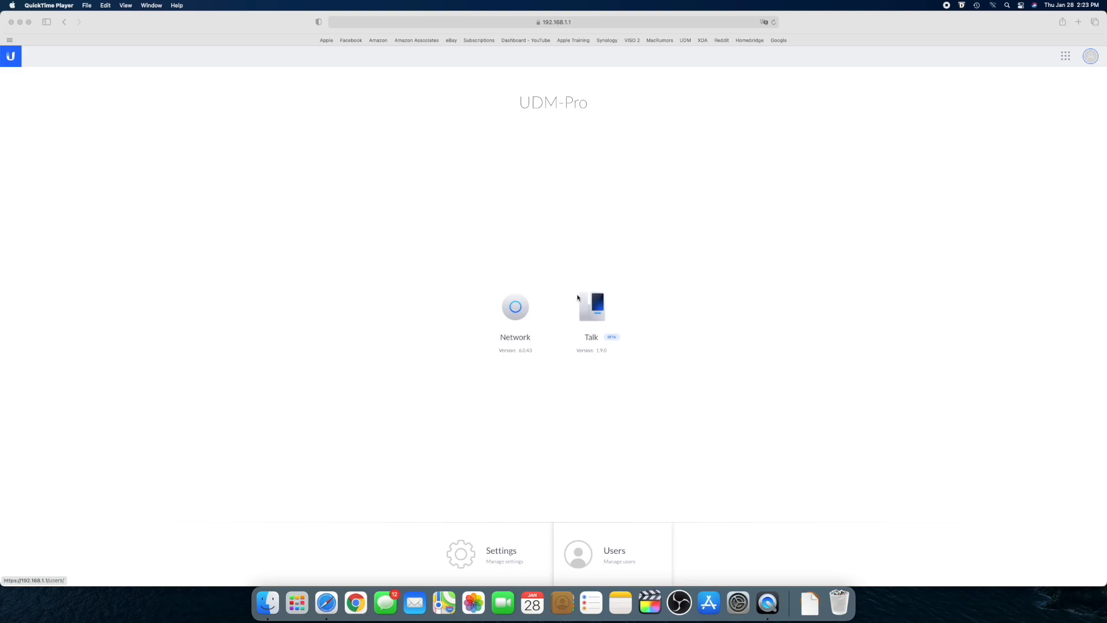
Step: Launch the Talk application from the UDM-Pro console home page
click(591, 307)
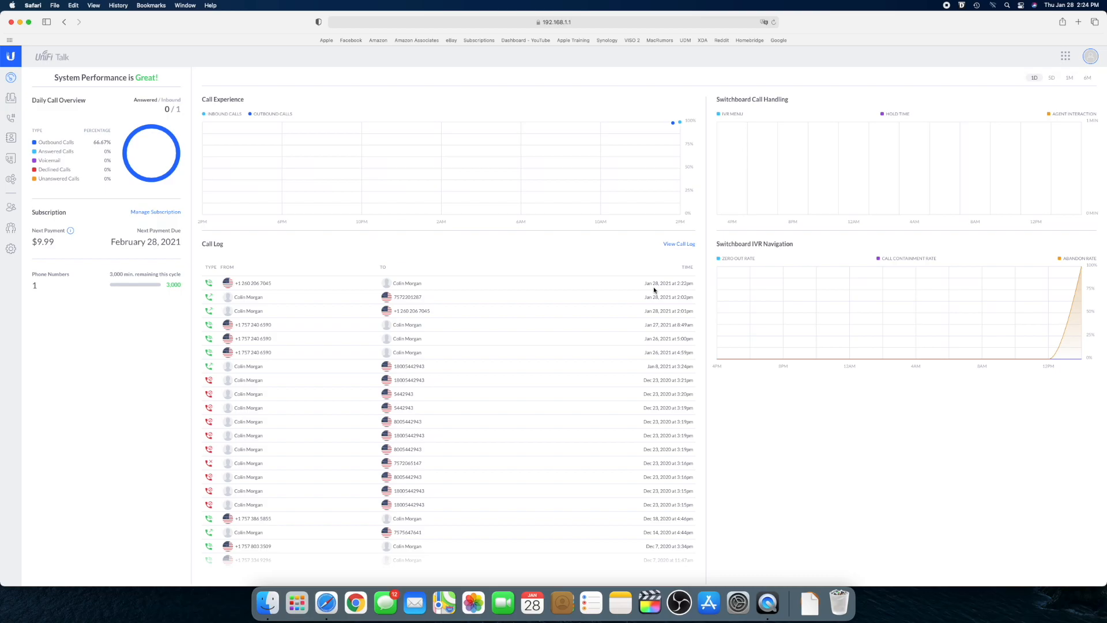
mouse_move(577, 240)
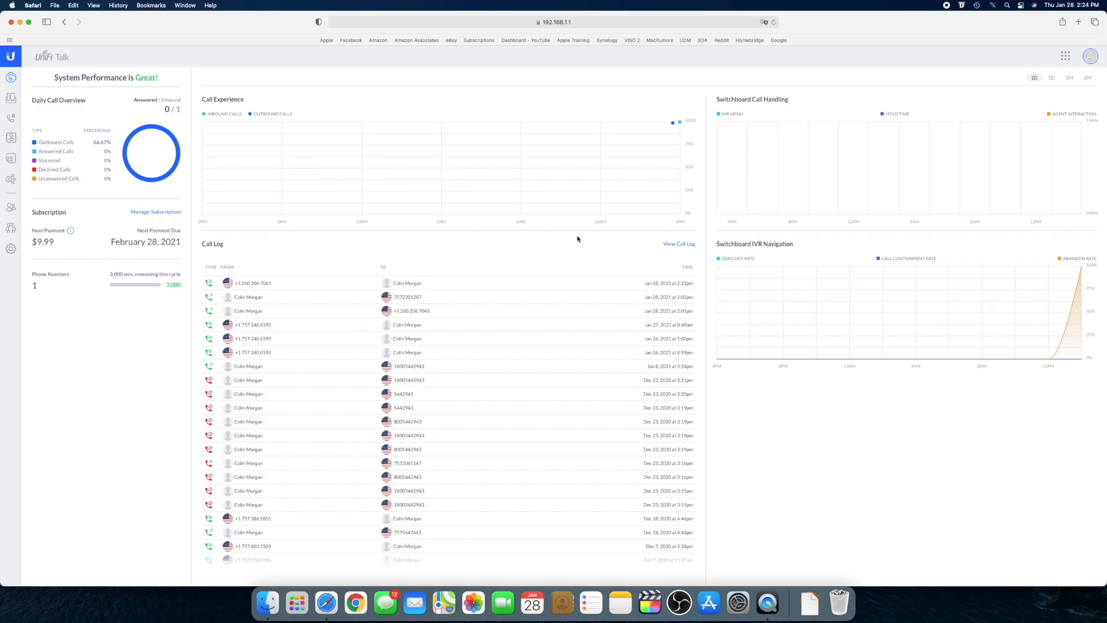
mouse_move(563, 245)
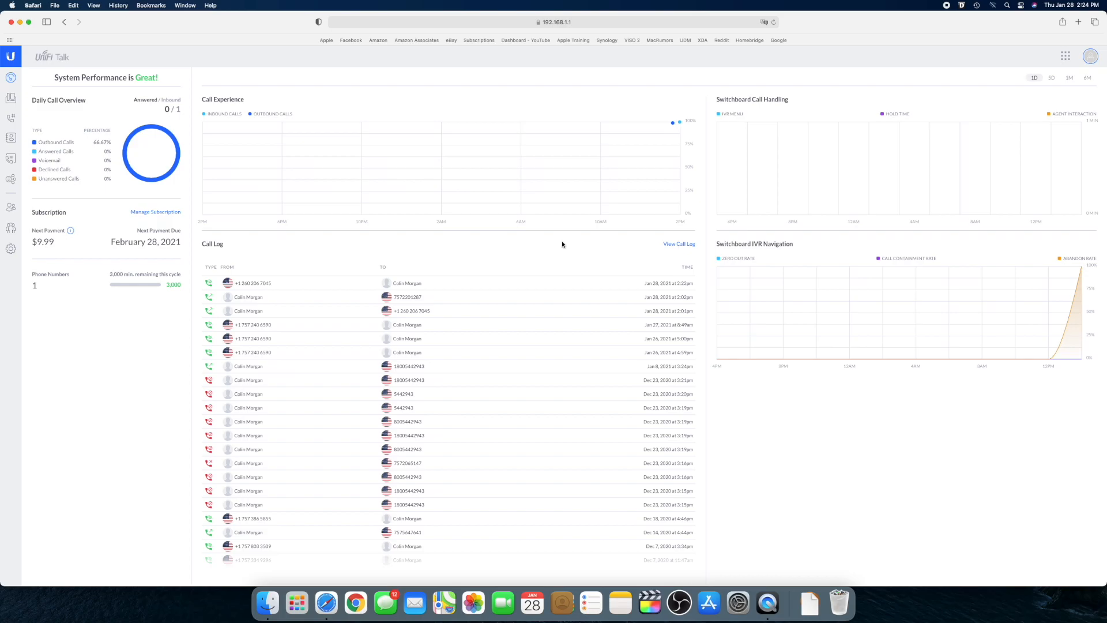
mouse_move(562, 245)
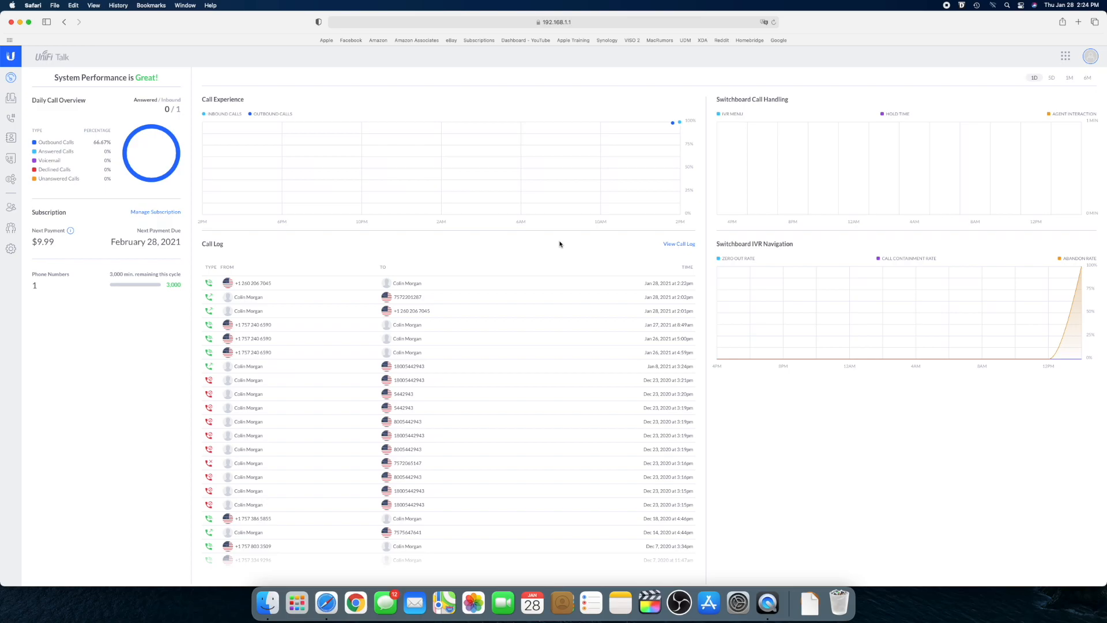
mouse_move(499, 248)
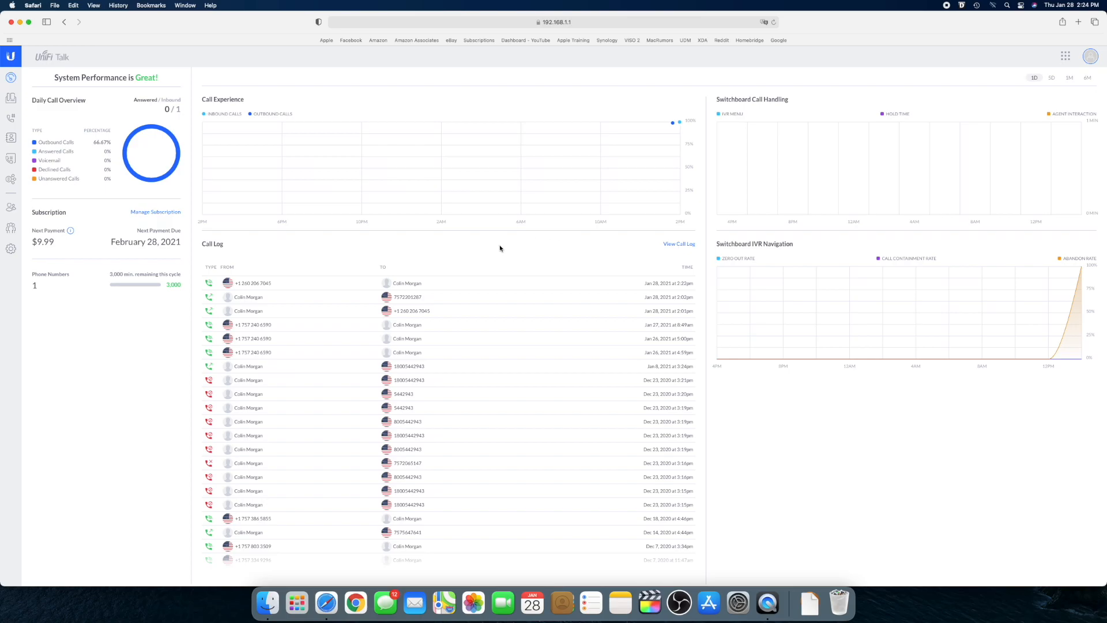
mouse_move(308, 268)
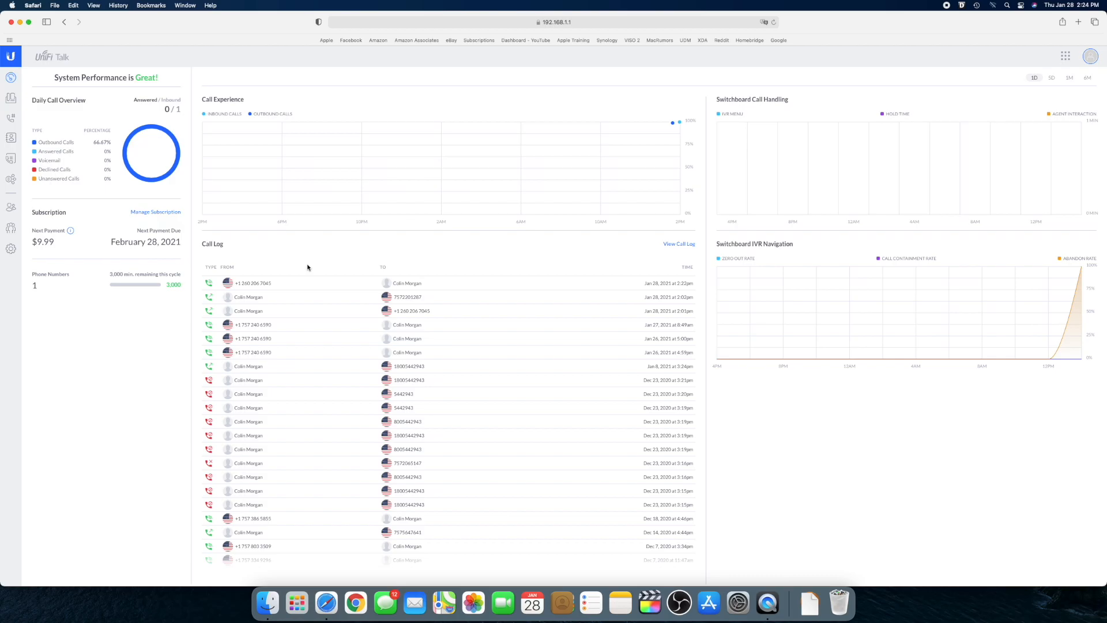
mouse_move(140, 334)
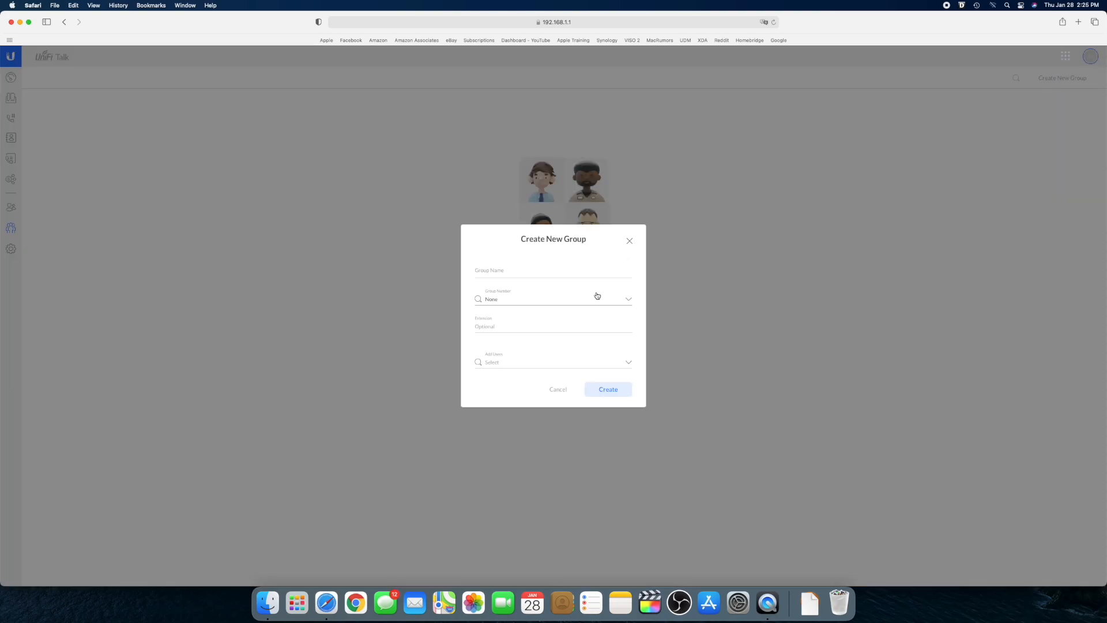
Step: Name the new group 'Support' and assign it a phone number already belonging to another user
click(553, 271)
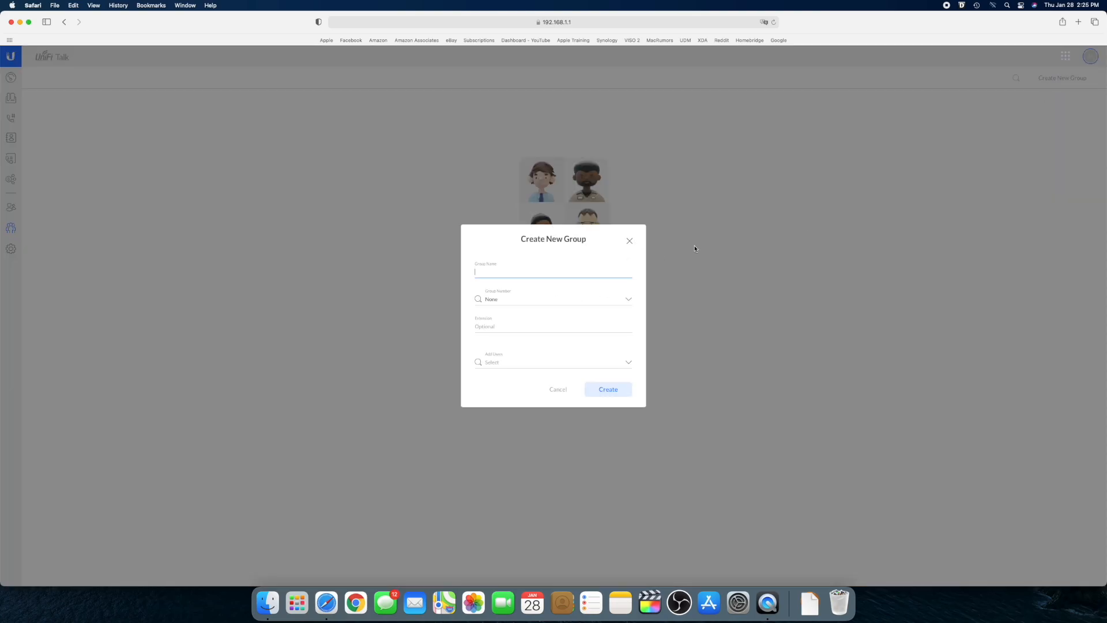
text(Support)
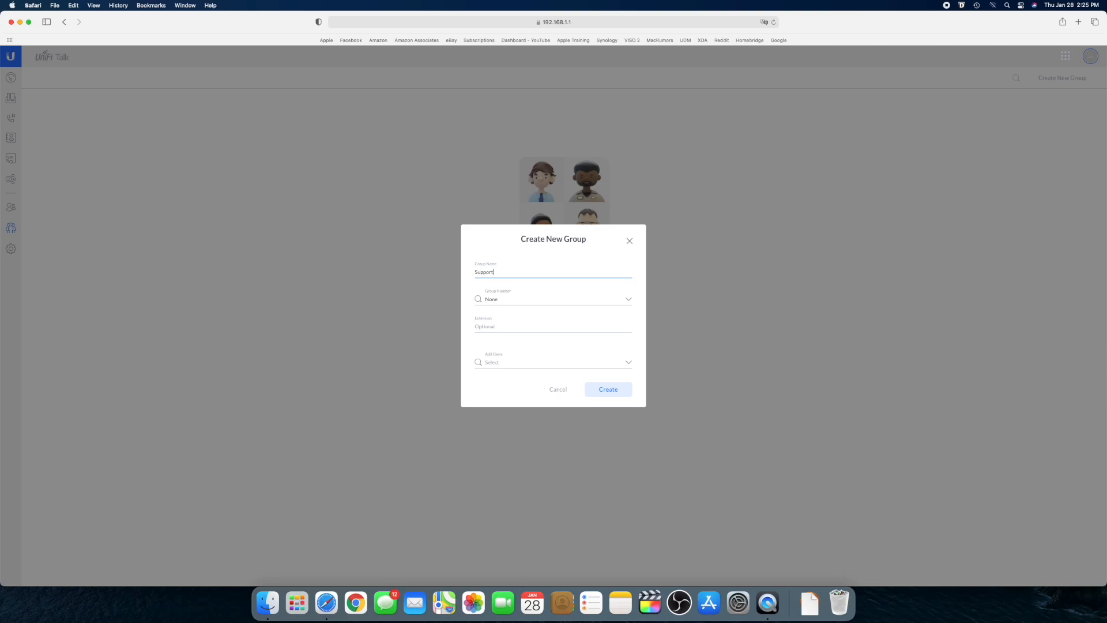
click(553, 299)
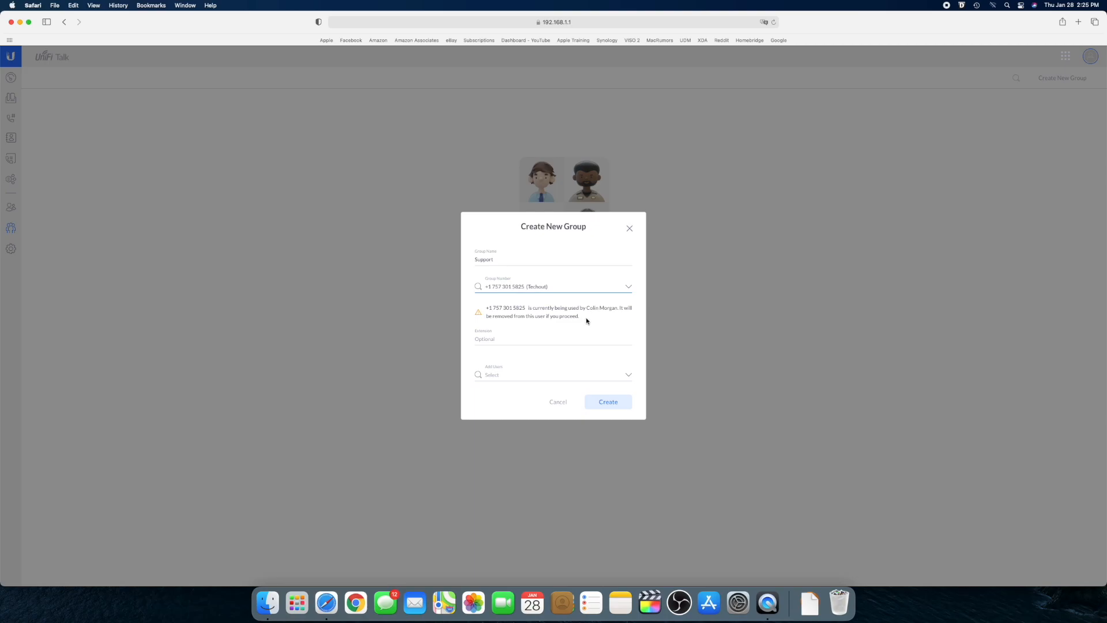
mouse_move(556, 331)
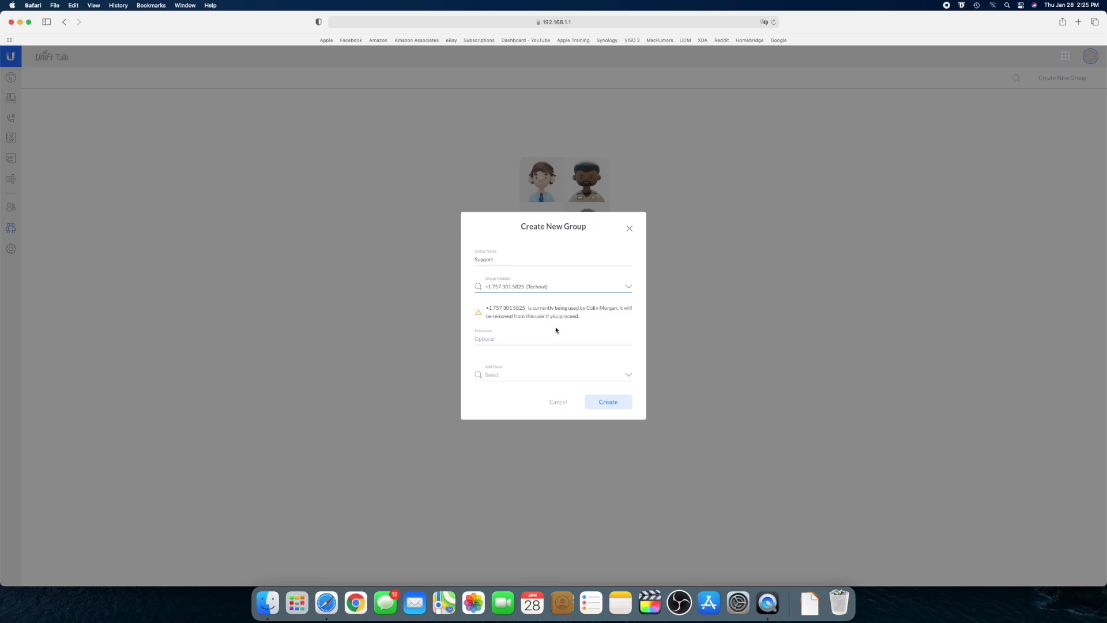
click(553, 339)
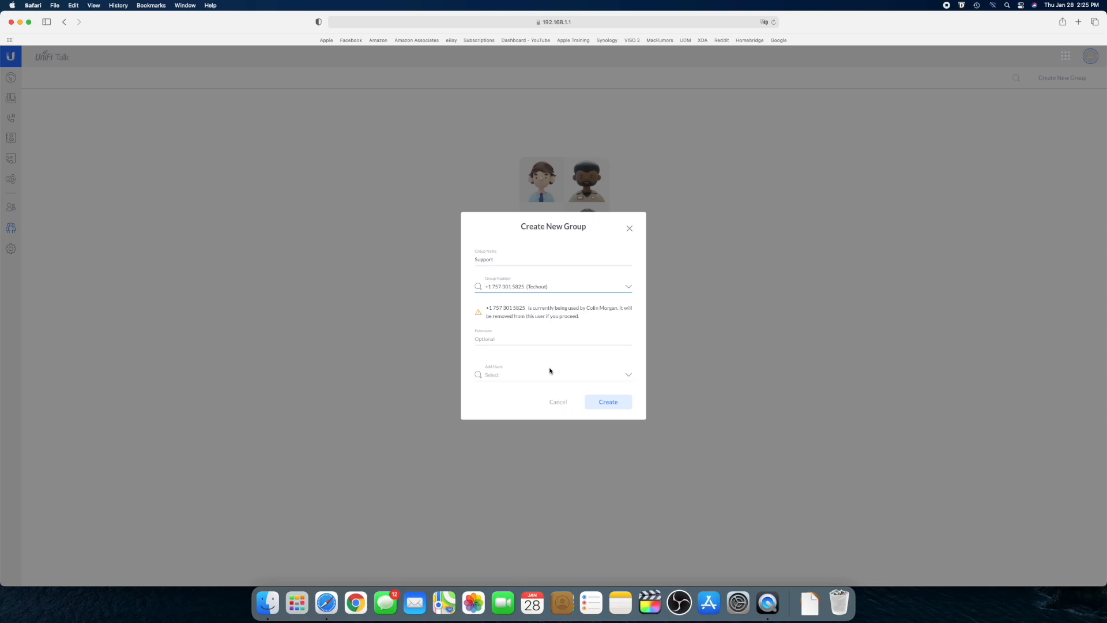
Step: Cancel the Create New Group form, leaving the groups list empty
click(557, 401)
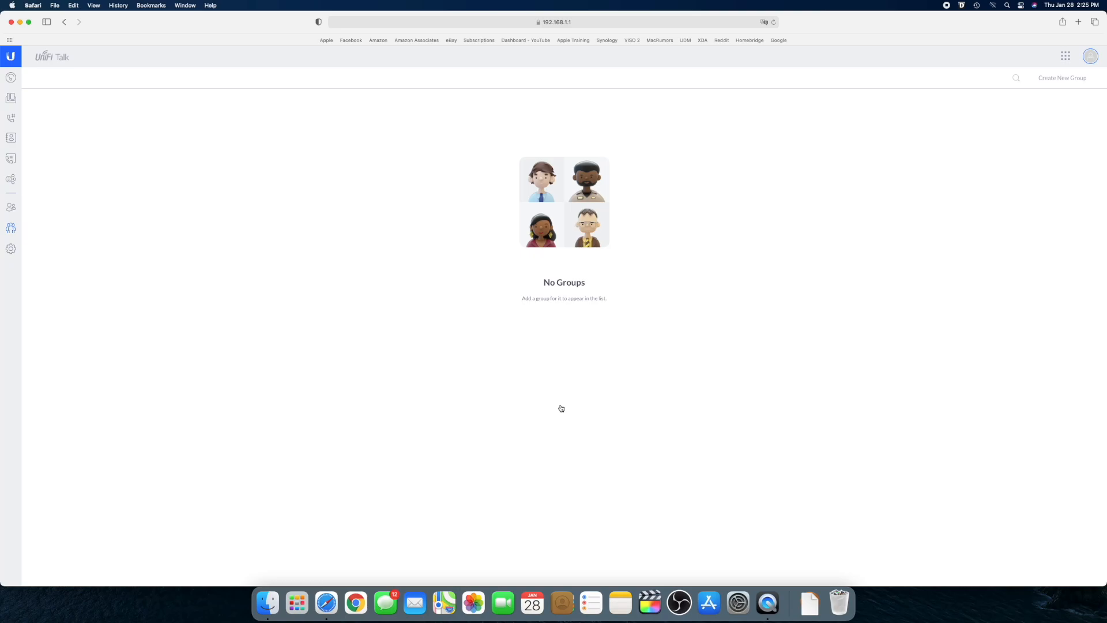
mouse_move(10, 249)
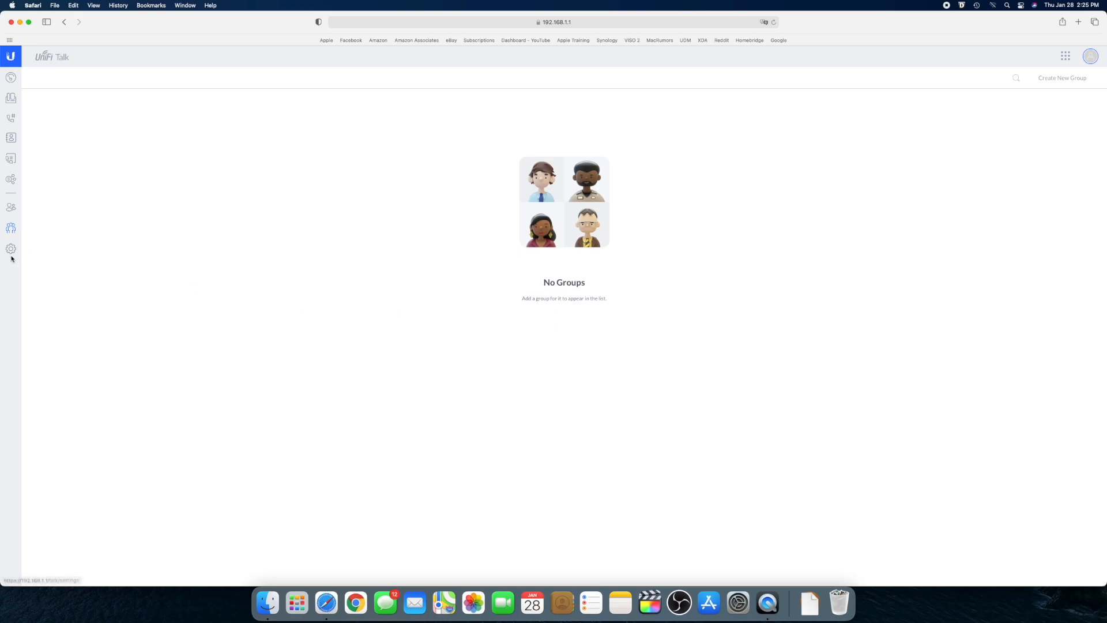
mouse_move(37, 205)
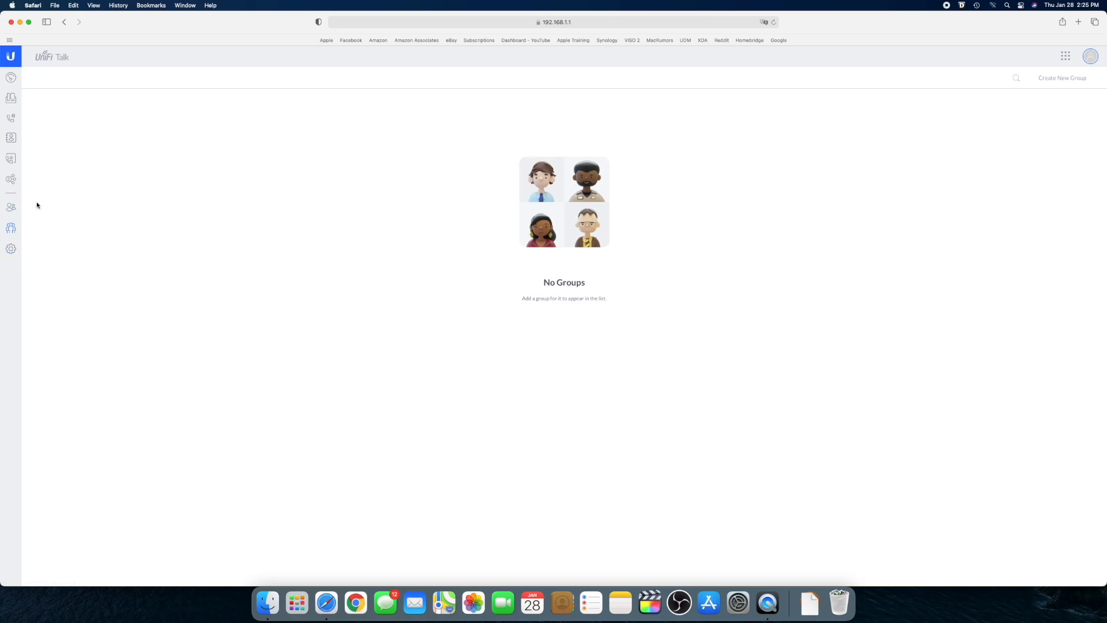
mouse_move(63, 159)
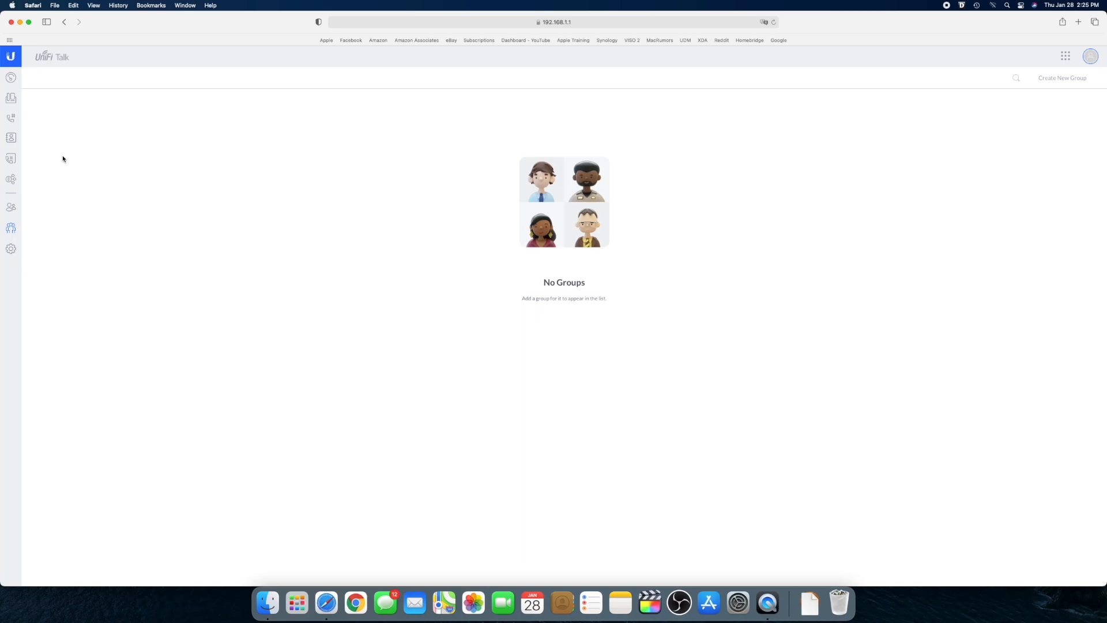
mouse_move(17, 140)
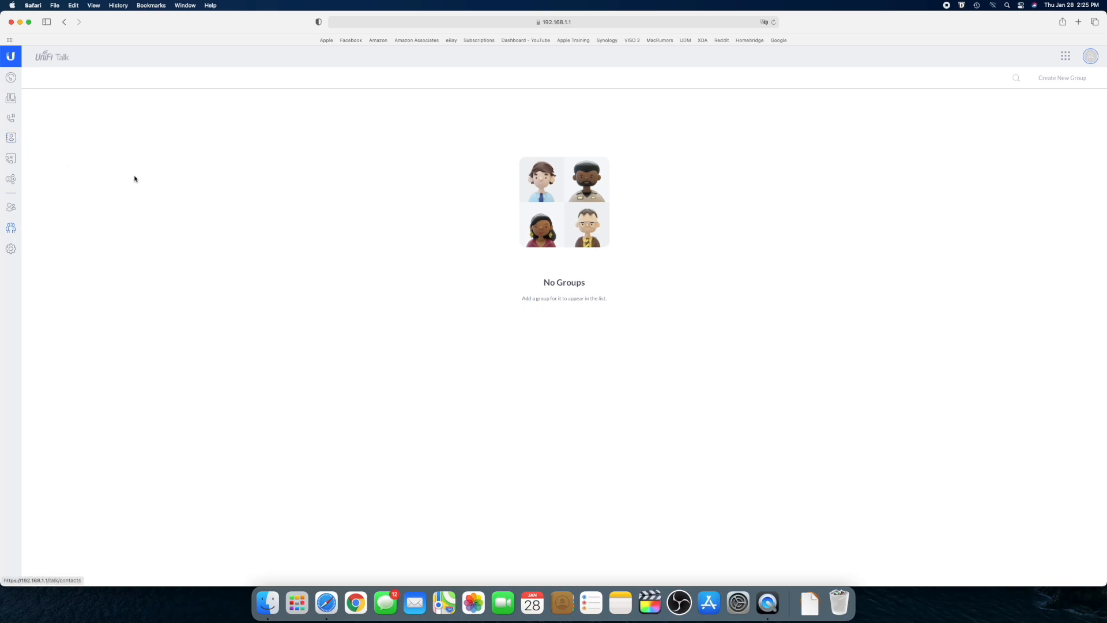
mouse_move(10, 137)
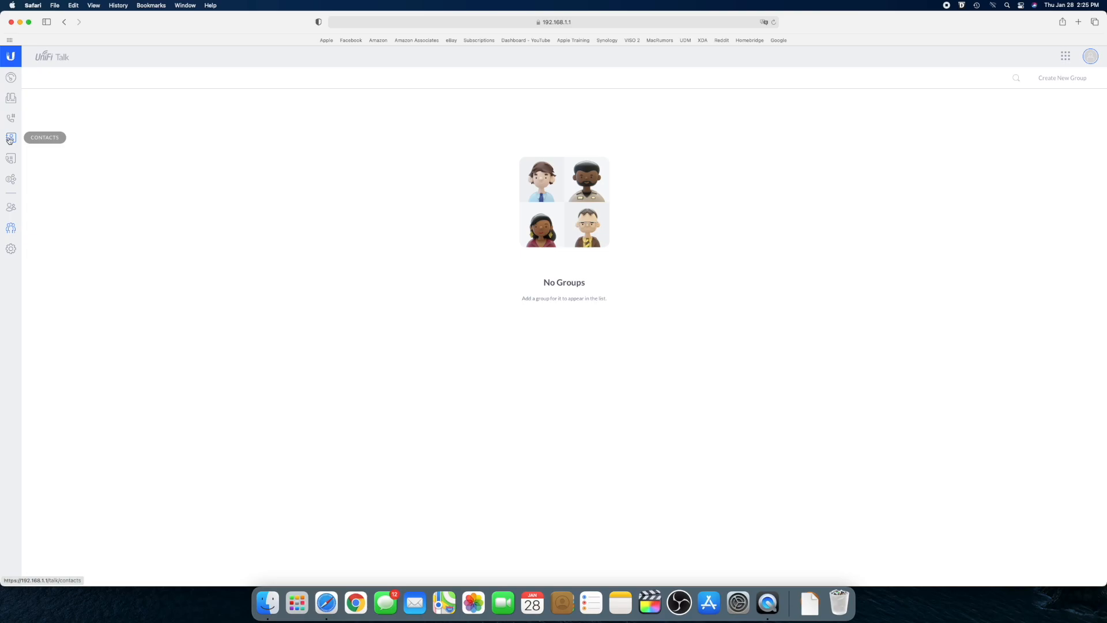
mouse_move(10, 140)
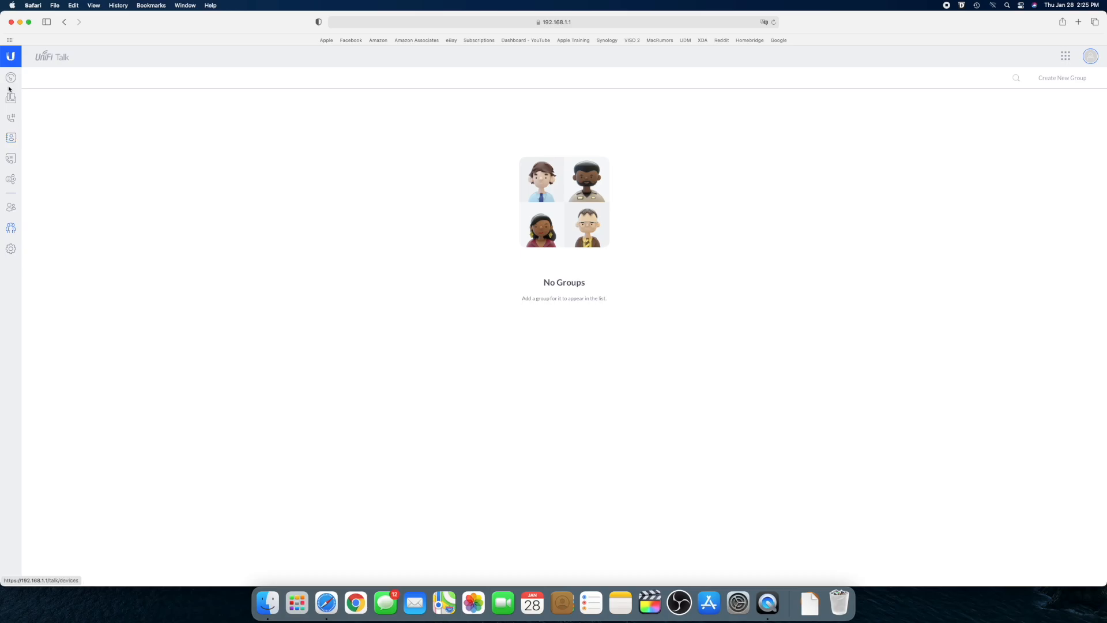
Step: Return to the Talk dashboard with call statistics and the call log
click(10, 77)
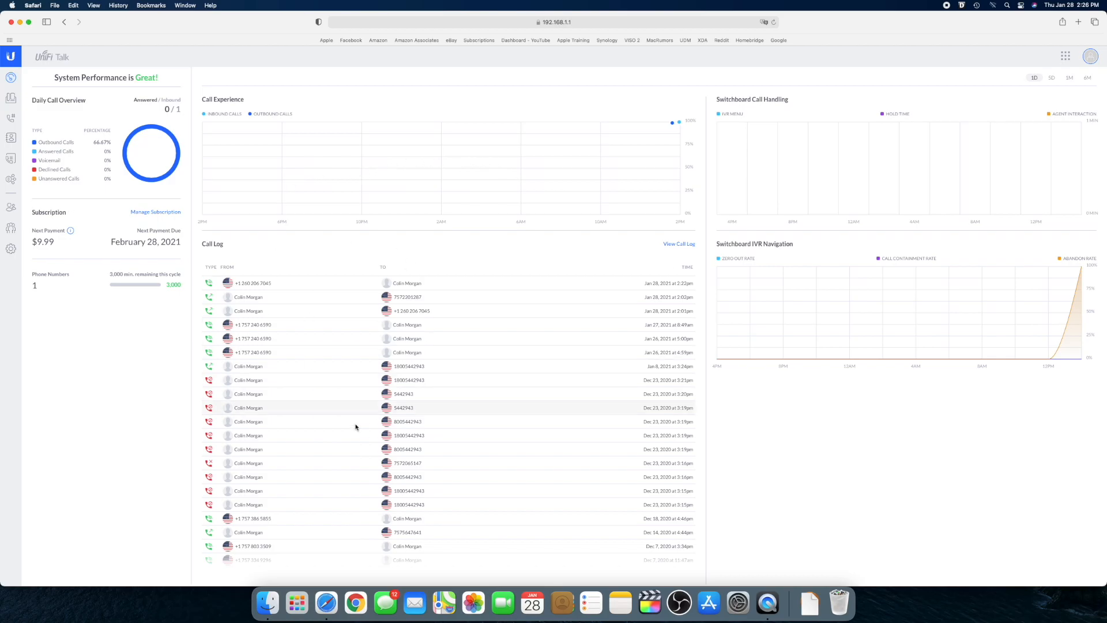
mouse_move(404, 127)
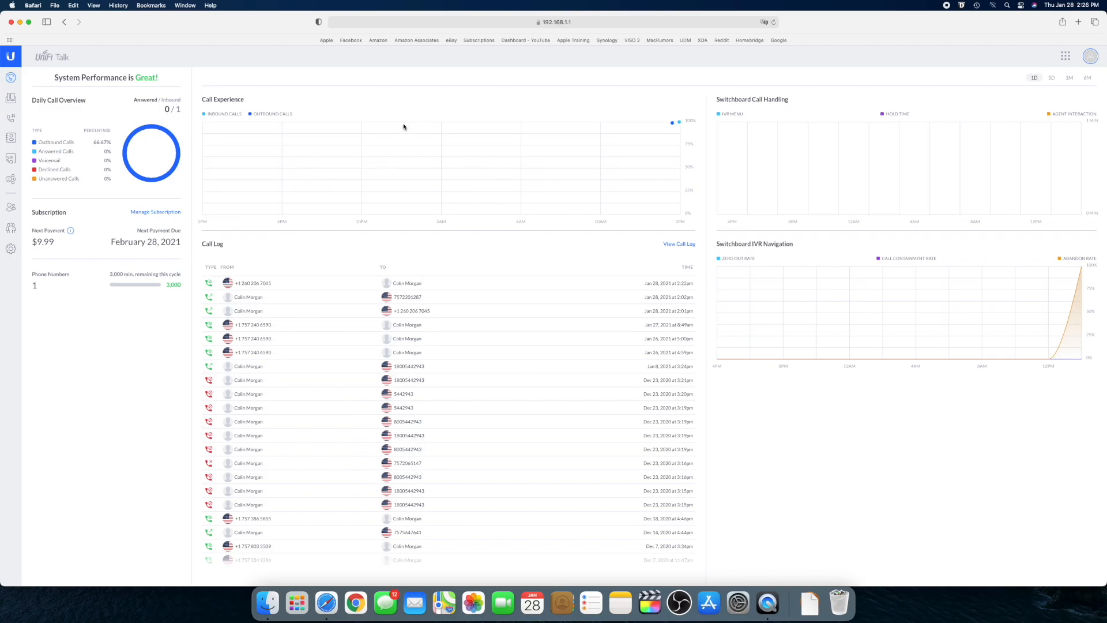
mouse_move(414, 153)
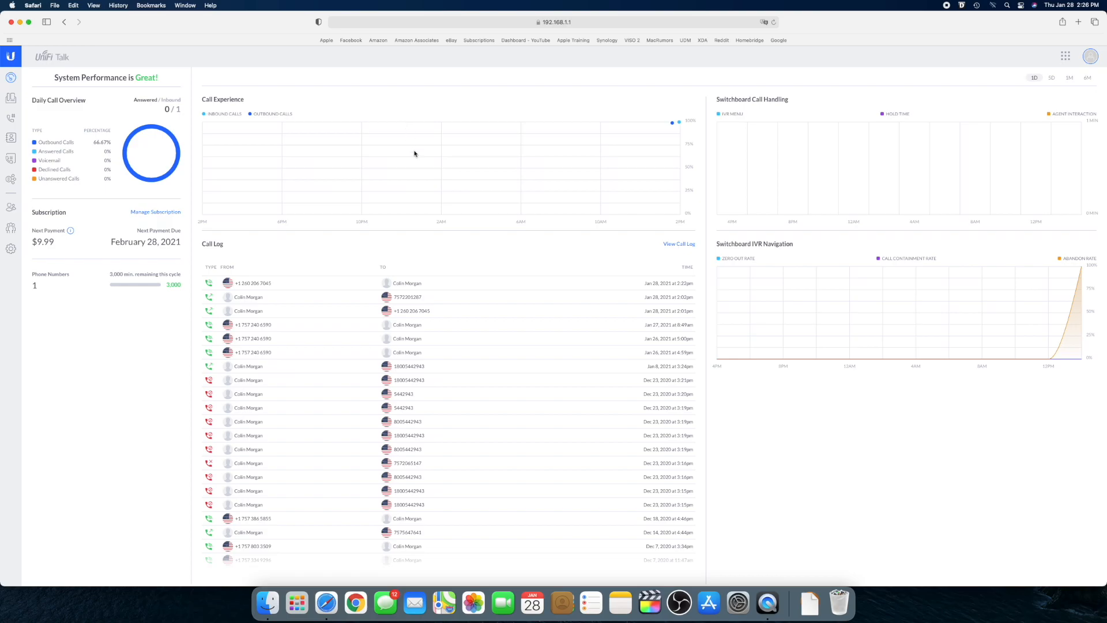
mouse_move(437, 189)
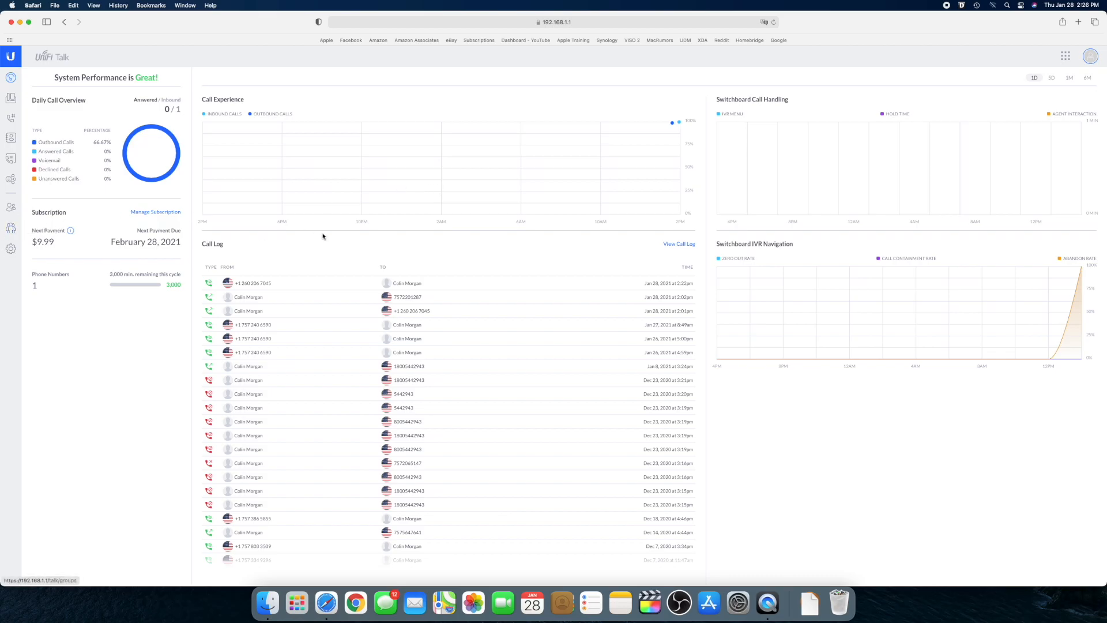
mouse_move(382, 243)
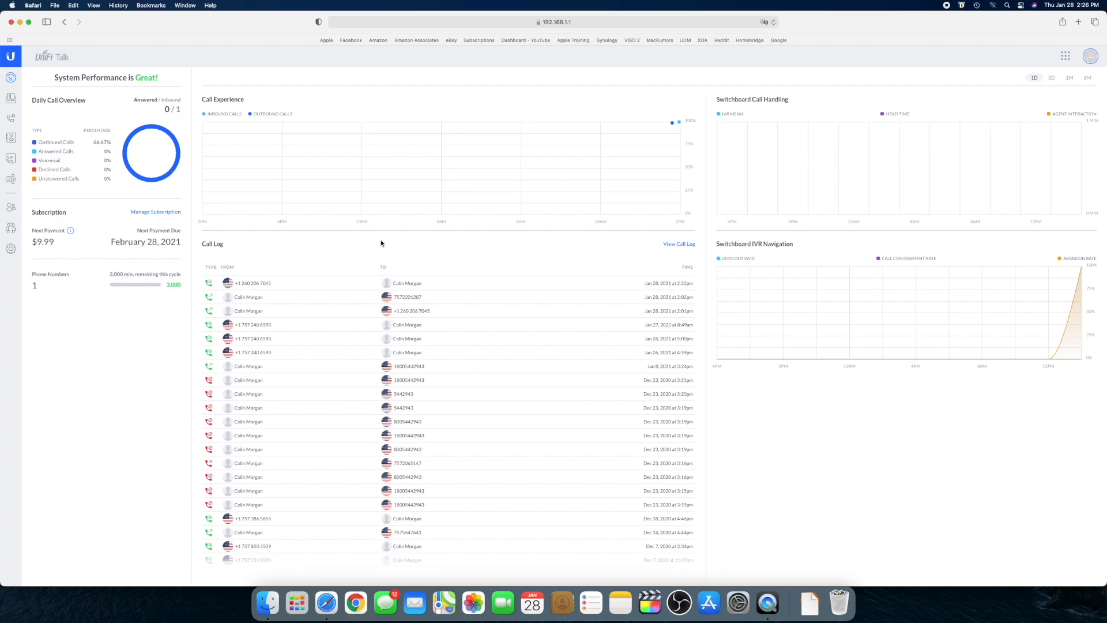
mouse_move(361, 249)
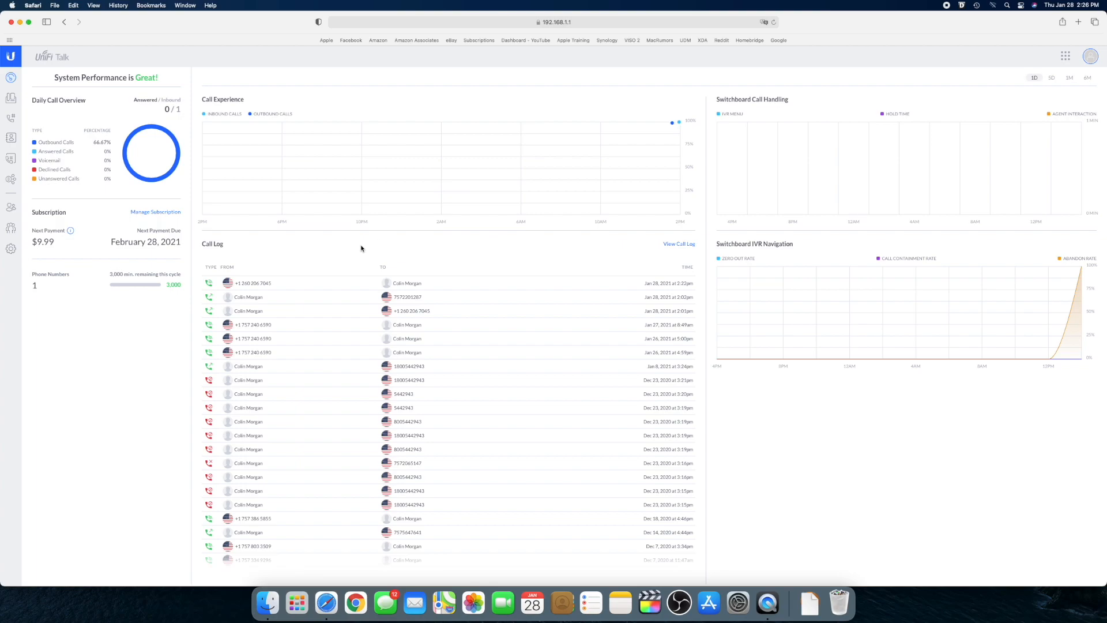
mouse_move(677, 172)
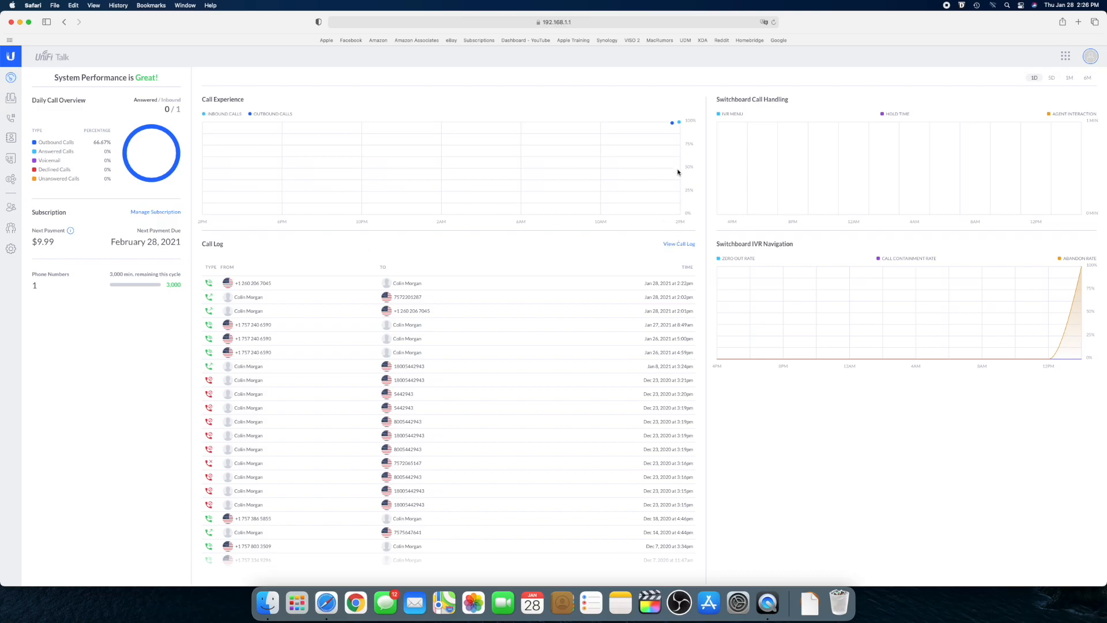
mouse_move(798, 87)
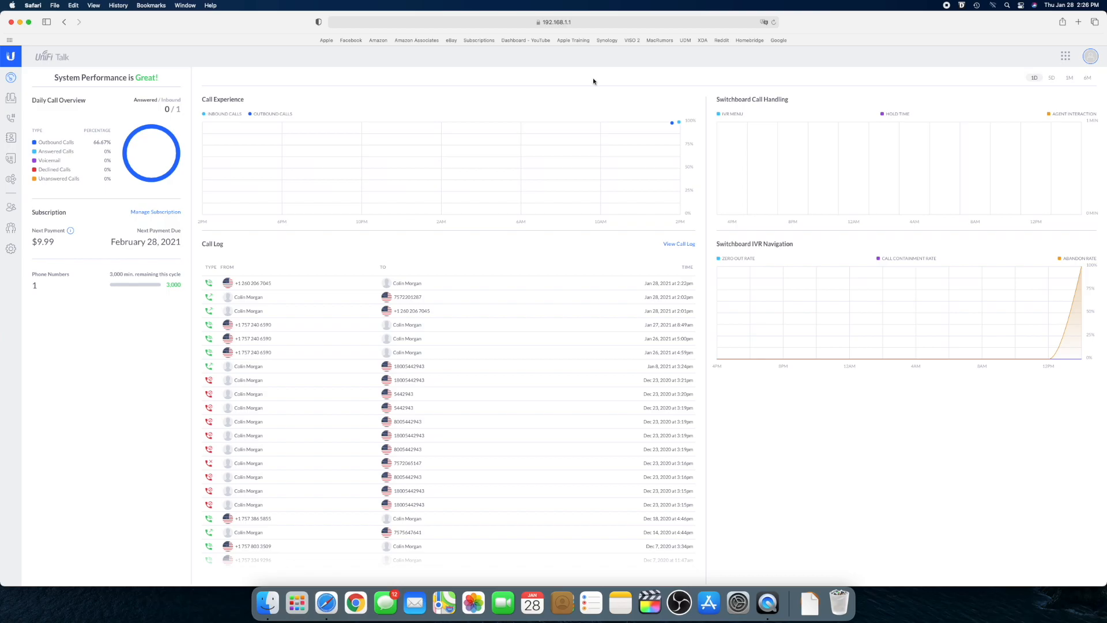
mouse_move(941, 15)
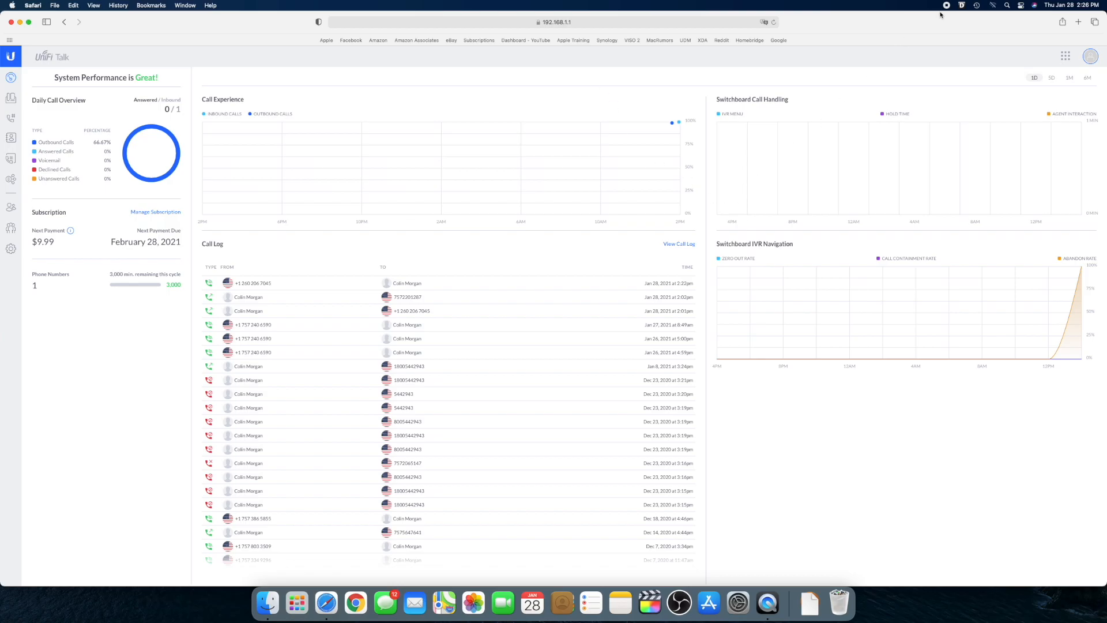